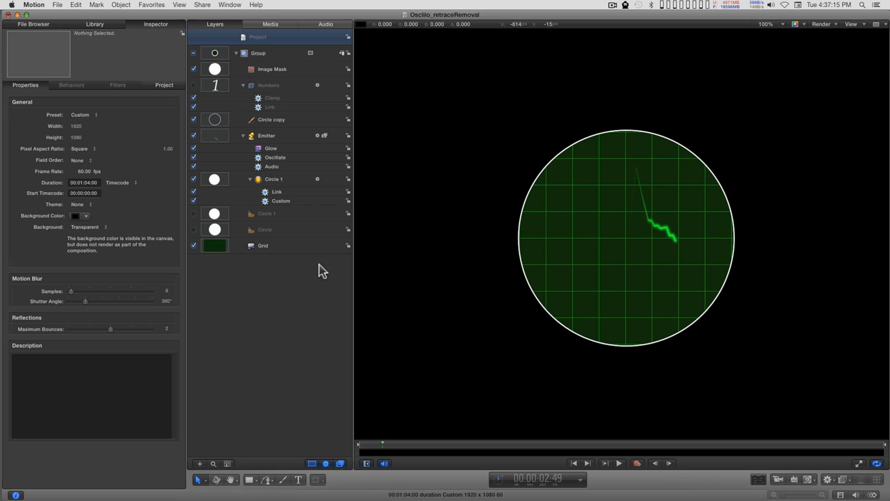
- Delete the Numbers layer, leaving the emitter trace with its dotted retrace line
{"action": "left_click", "coordinate": [271, 122]}
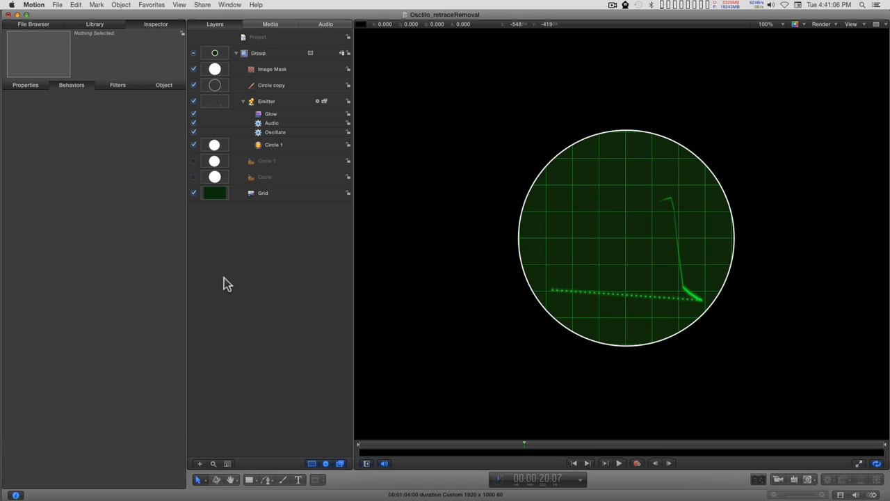
{"action": "left_click", "coordinate": [808, 478]}
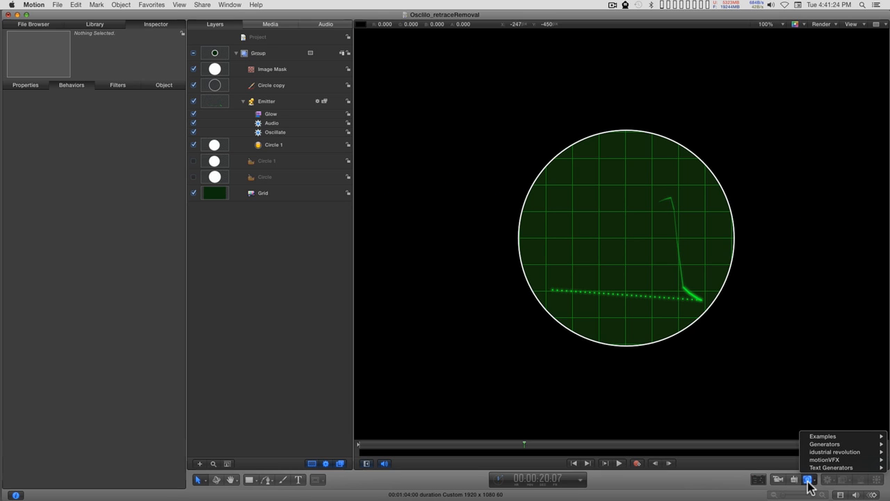
{"action": "mouse_move", "coordinate": [821, 481]}
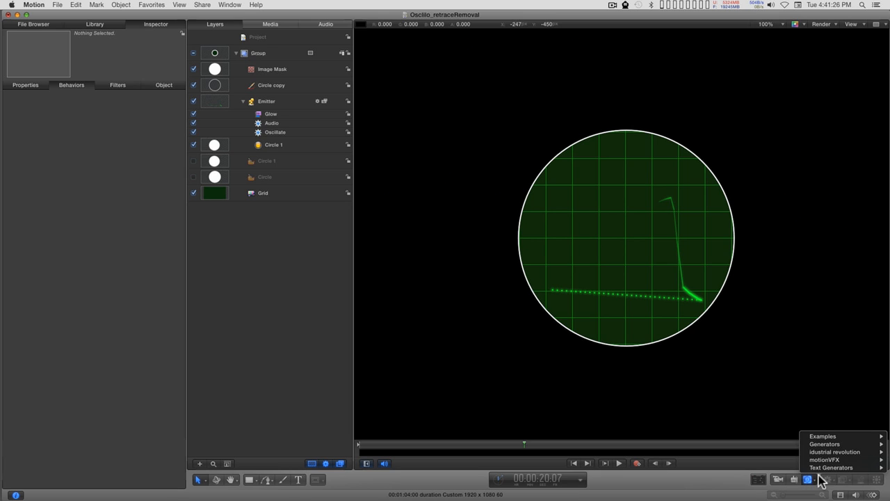
{"action": "mouse_move", "coordinate": [832, 468]}
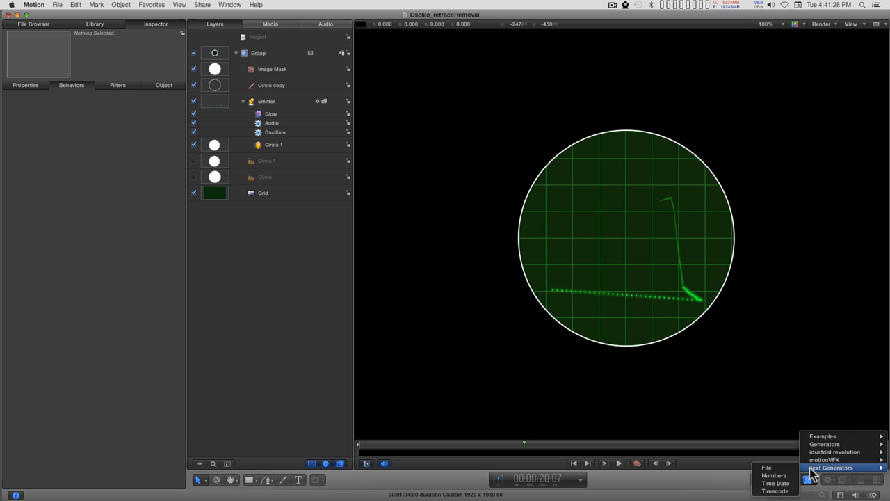
- Add a Numbers text generator from the Library, showing 0 at the scope's centre
{"action": "left_click", "coordinate": [774, 476]}
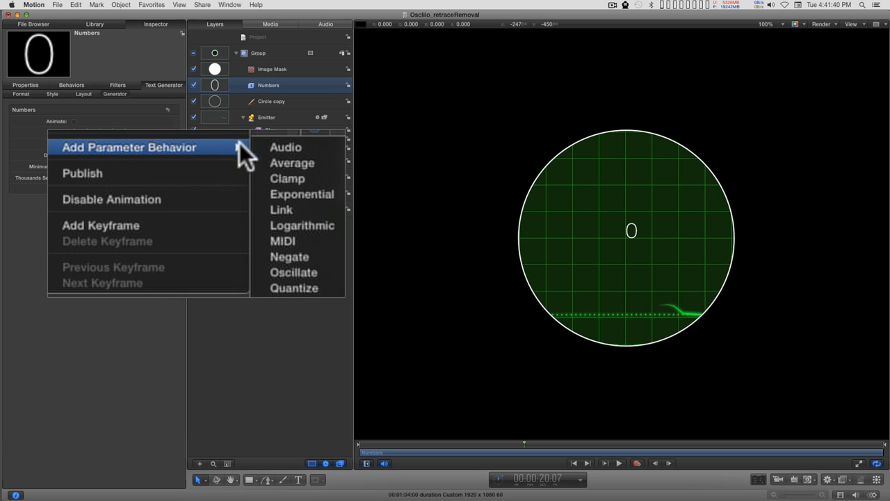
- Link the Numbers value to the Emitter's Position X and play to watch it change
{"action": "left_click", "coordinate": [281, 208]}
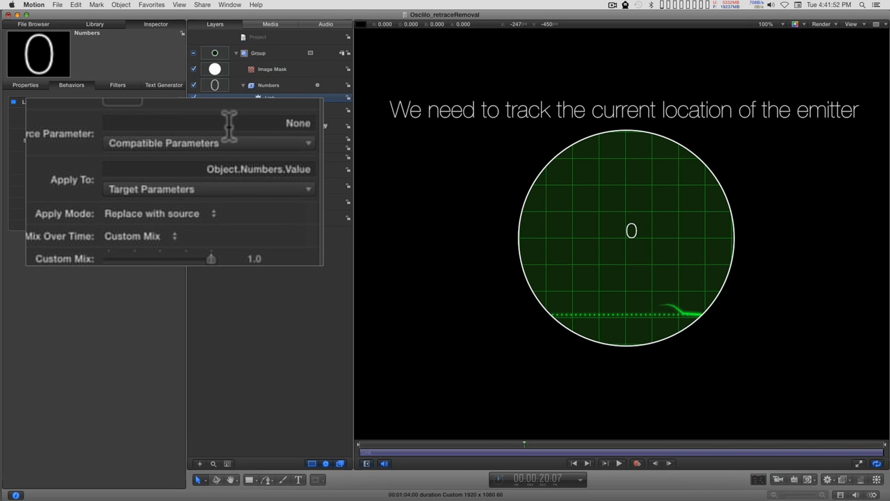
{"action": "left_click", "coordinate": [209, 141]}
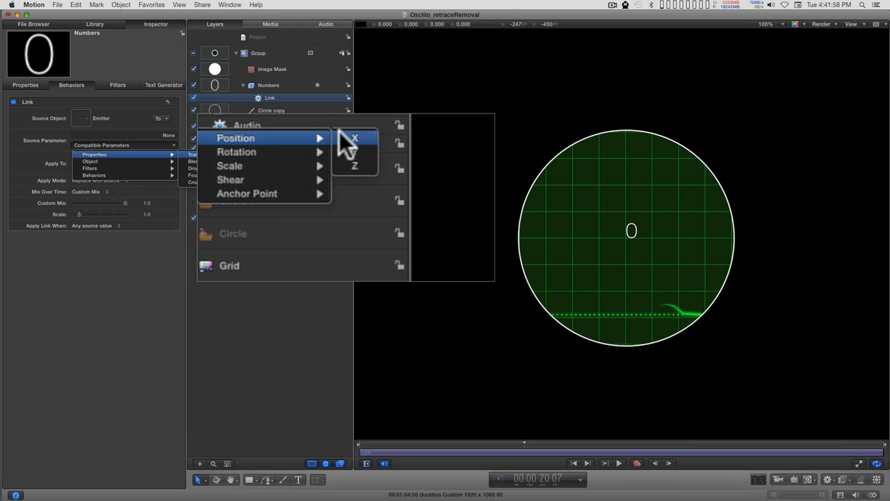
{"action": "left_click", "coordinate": [354, 137]}
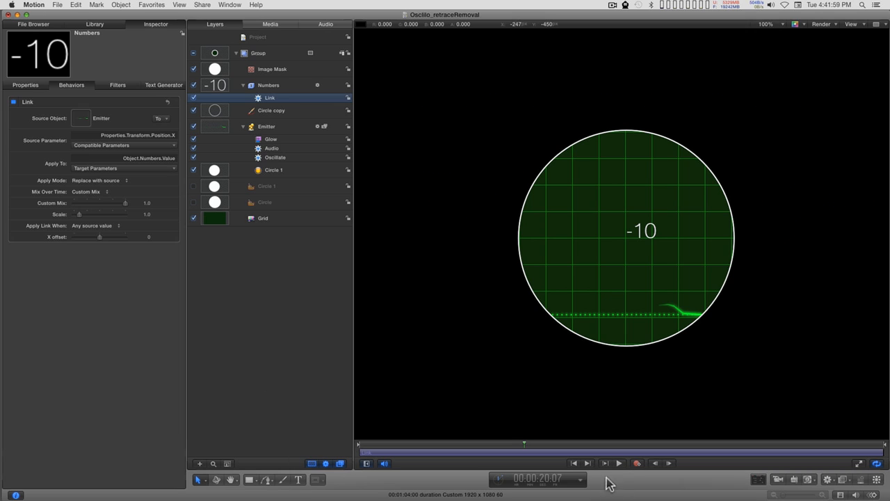
{"action": "left_click", "coordinate": [618, 462]}
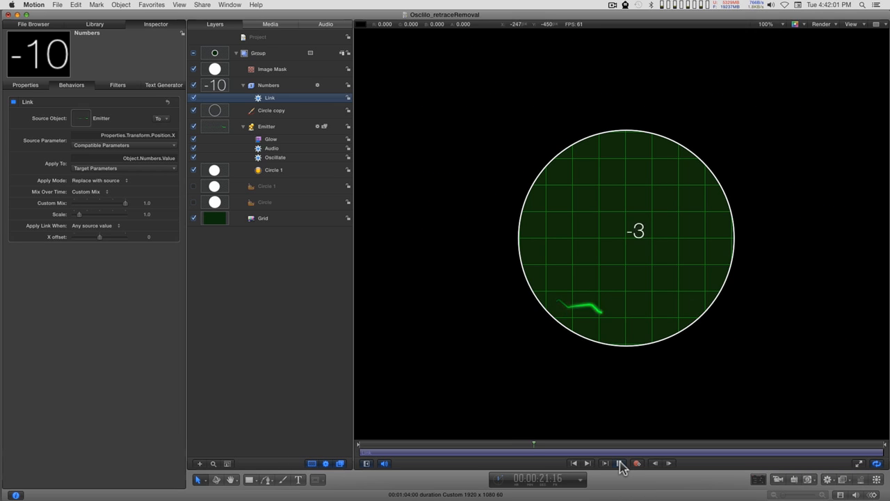
{"action": "left_click", "coordinate": [618, 462]}
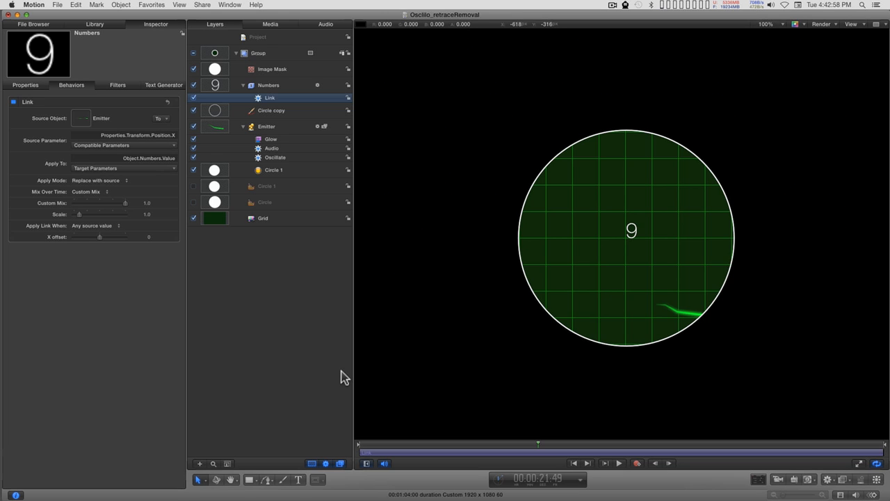
{"action": "mouse_move", "coordinate": [723, 128]}
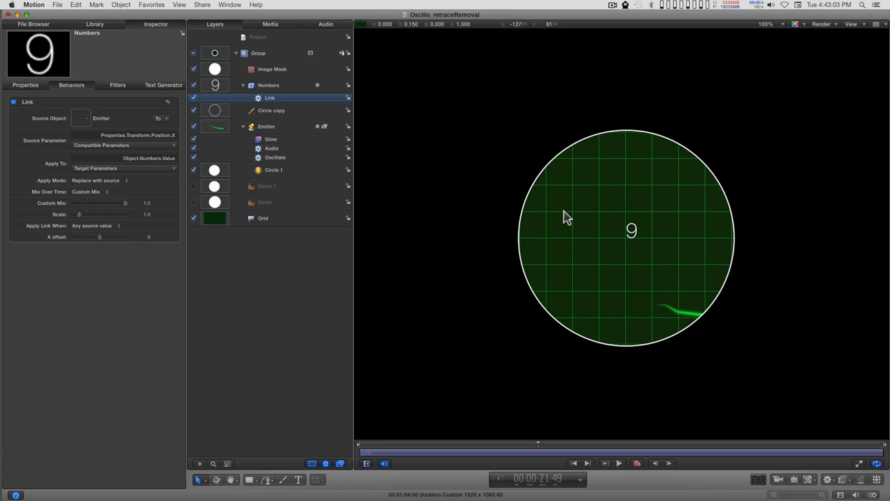
{"action": "mouse_move", "coordinate": [563, 234]}
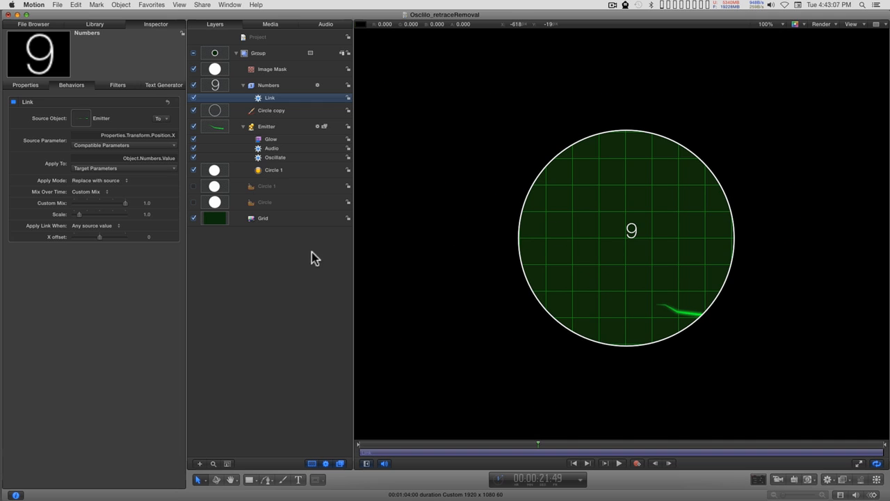
- Select the Emitter to show its Audio and sawtooth Oscillate behaviors
{"action": "left_click", "coordinate": [275, 157]}
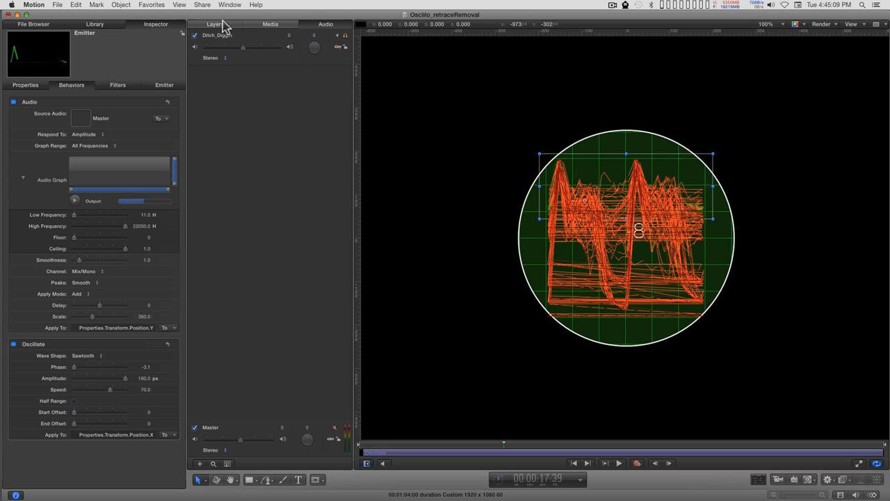
- Select the Numbers layer's Link behavior and set its Scale to 19.2
{"action": "left_click", "coordinate": [214, 23]}
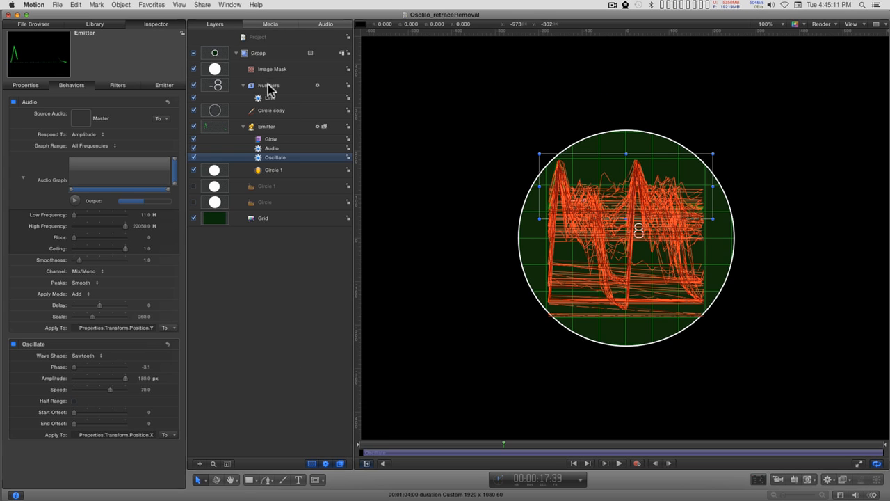
{"action": "left_click", "coordinate": [269, 85]}
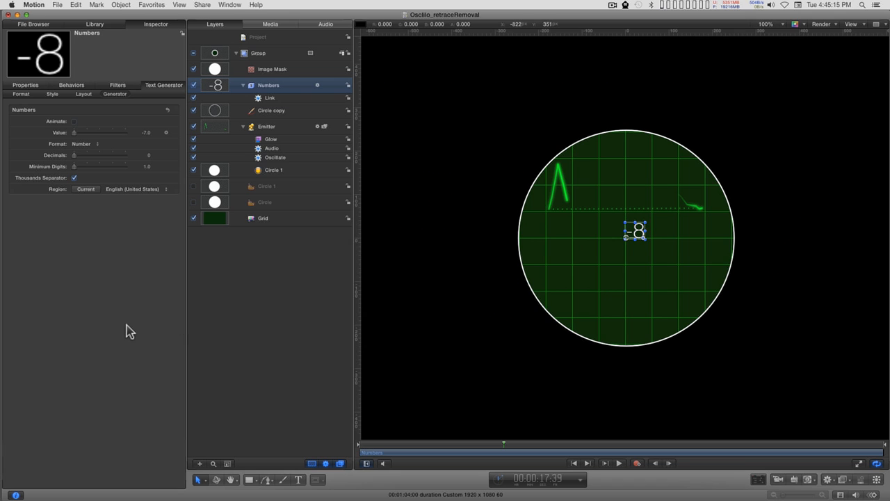
{"action": "mouse_move", "coordinate": [273, 103]}
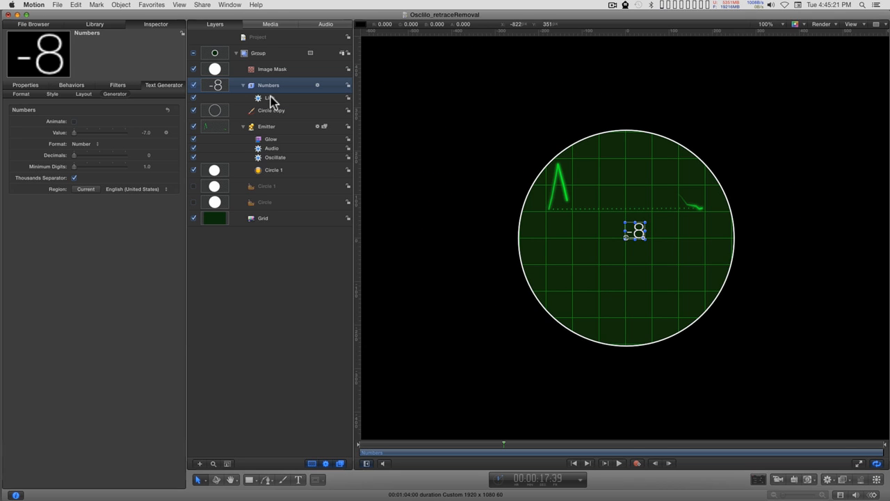
{"action": "left_click", "coordinate": [270, 97]}
{"action": "type", "text": "19.2"}
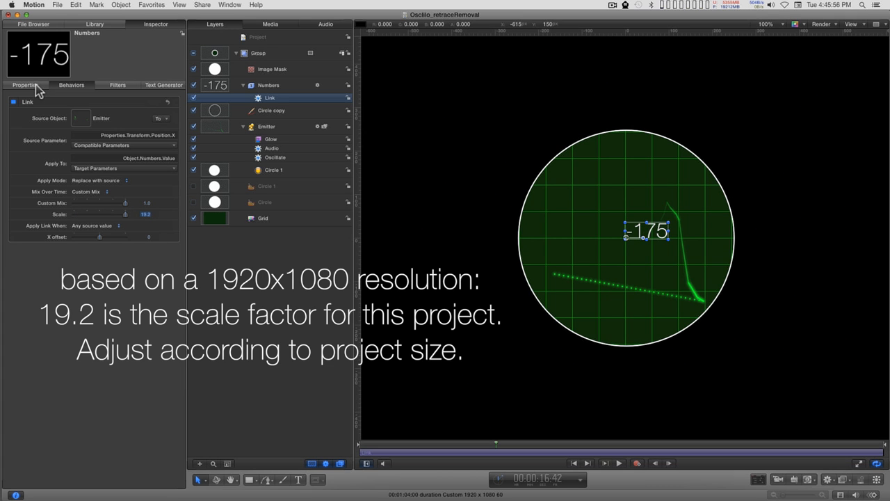
{"action": "left_click", "coordinate": [25, 85]}
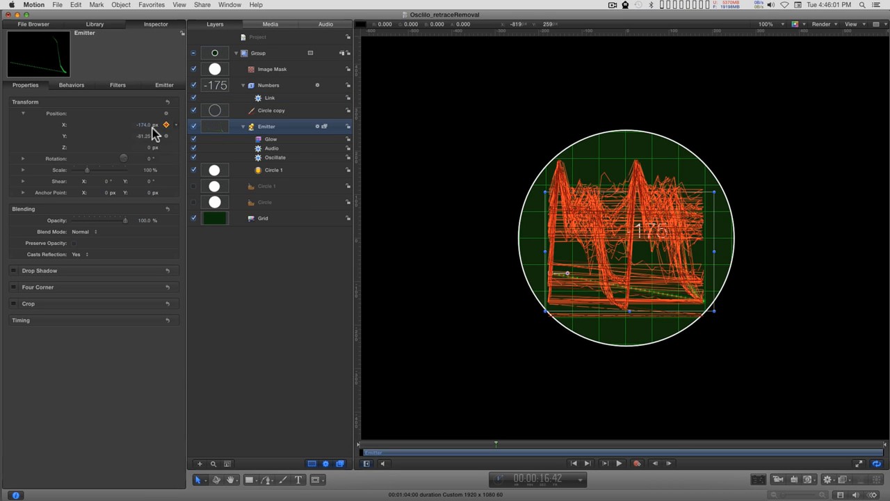
{"action": "mouse_move", "coordinate": [272, 89]}
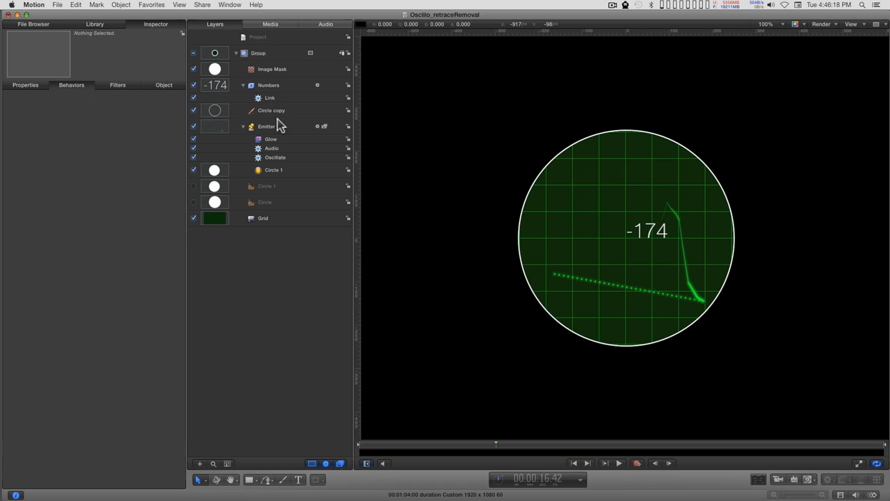
- Select the Emitter and show its particle settings, including Birth Rate
{"action": "left_click", "coordinate": [267, 125]}
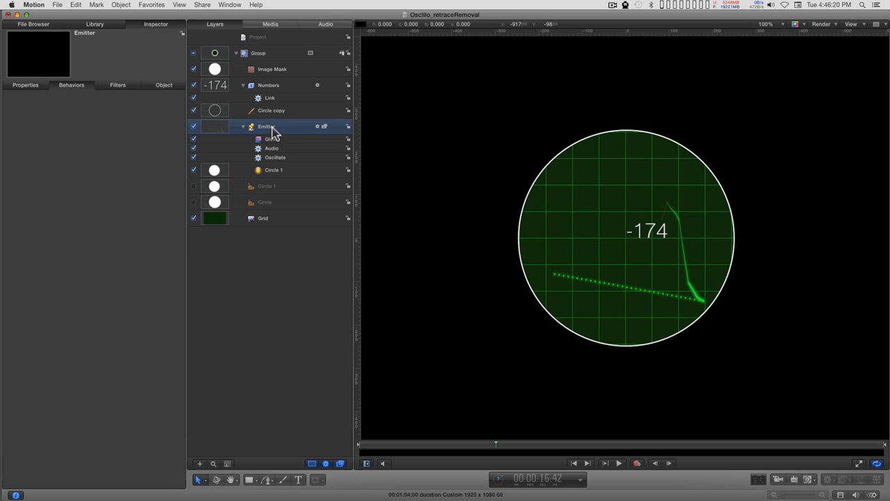
{"action": "left_click", "coordinate": [164, 85]}
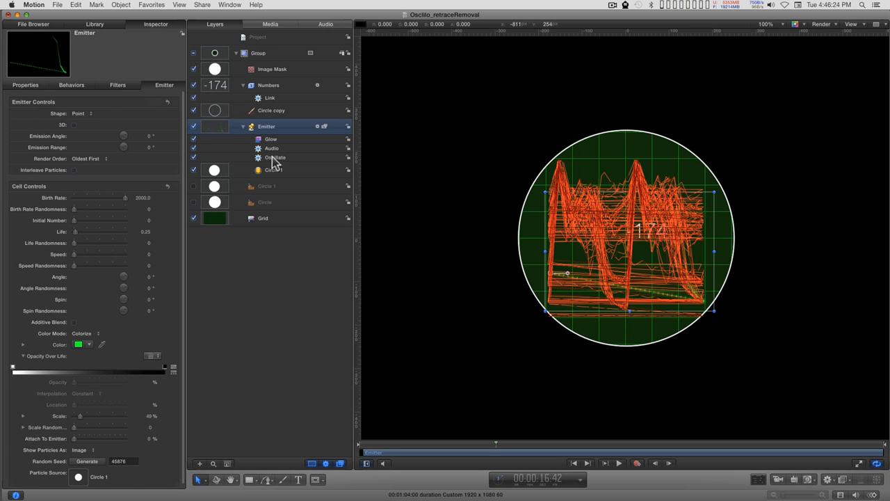
{"action": "left_click", "coordinate": [276, 157]}
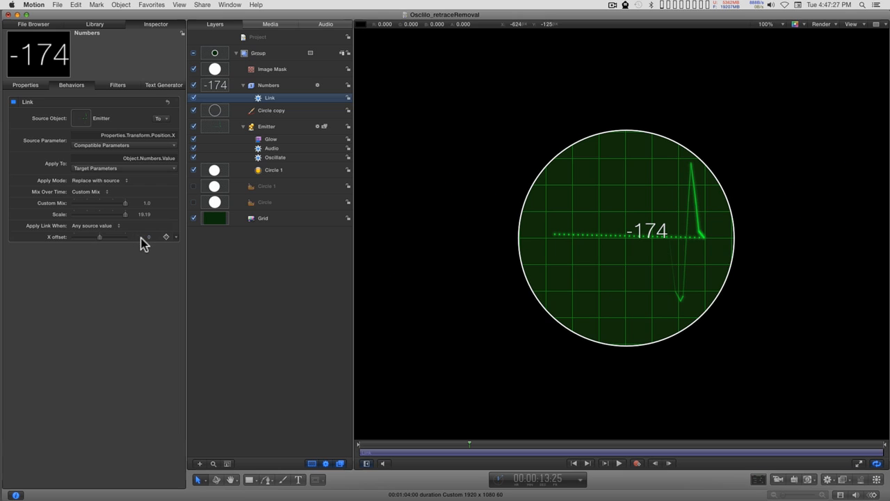
- Adjust the Numbers link's scale and X offset, then play to watch the counter
{"action": "left_click", "coordinate": [142, 236]}
{"action": "type", "text": "180"}
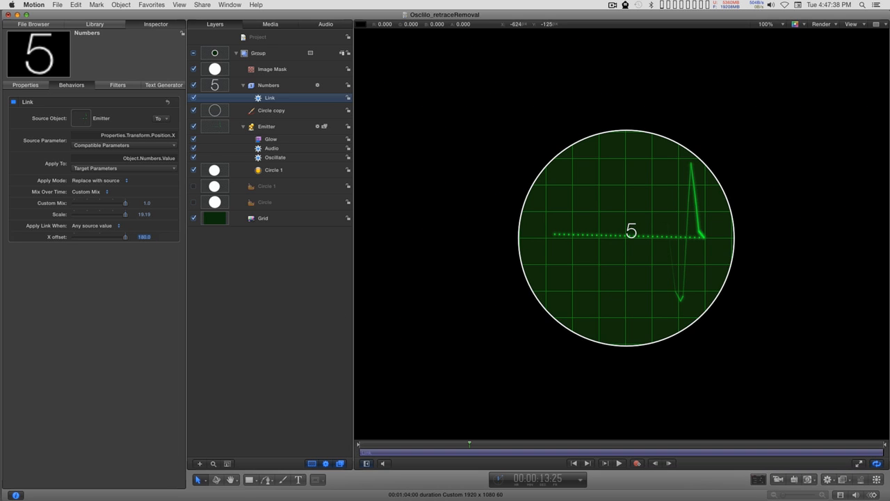
{"action": "mouse_move", "coordinate": [454, 394]}
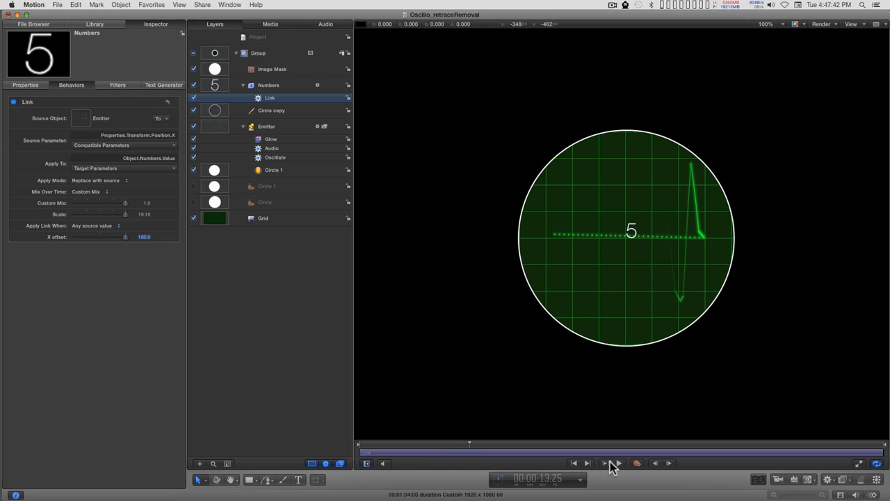
{"action": "left_click", "coordinate": [618, 462]}
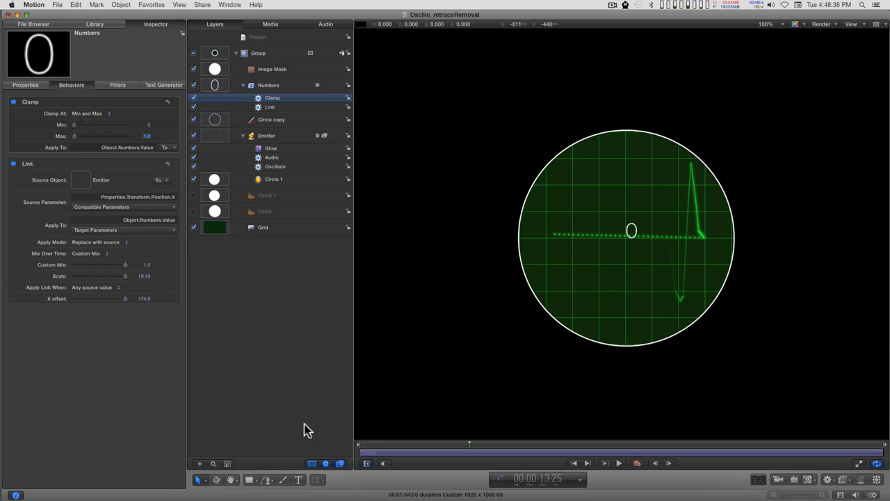
- Play back the clamped 0–1 counter, then select the Circle 1 particle cell
{"action": "left_click", "coordinate": [604, 462]}
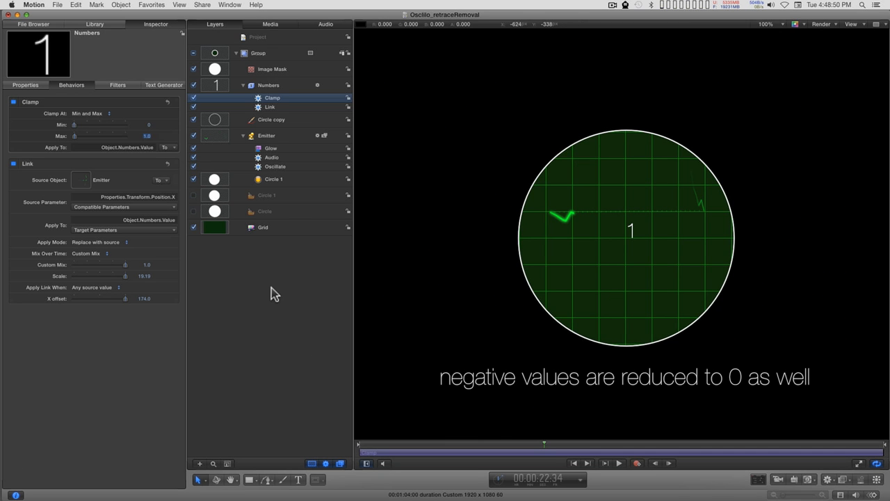
{"action": "left_click", "coordinate": [273, 179]}
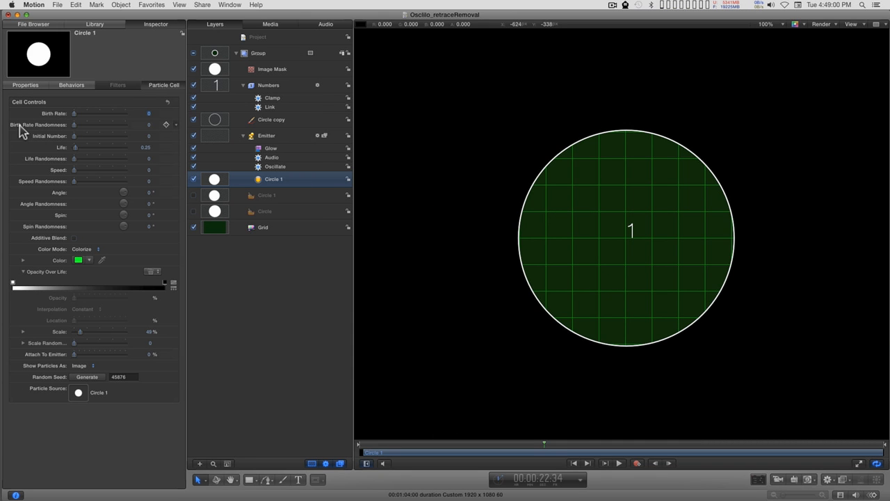
- Add a Custom behavior to Circle 1 exposing its Birth Rate parameter
{"action": "left_click", "coordinate": [801, 470]}
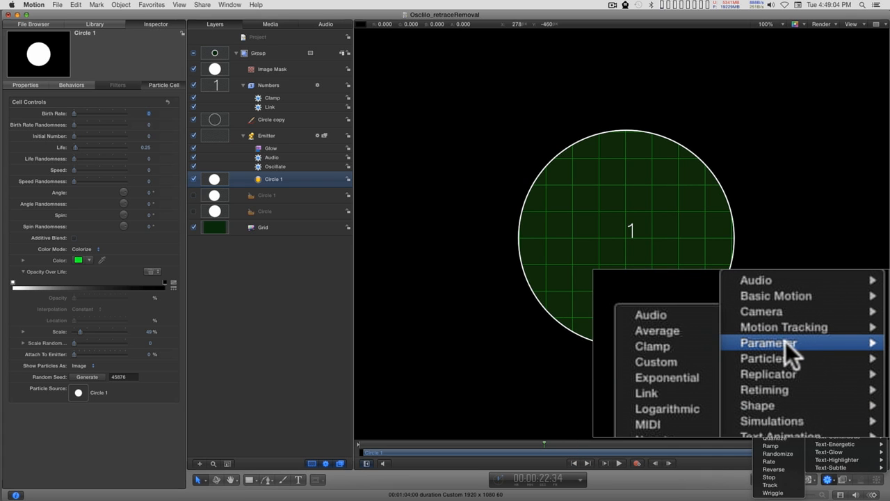
{"action": "left_click", "coordinate": [657, 361]}
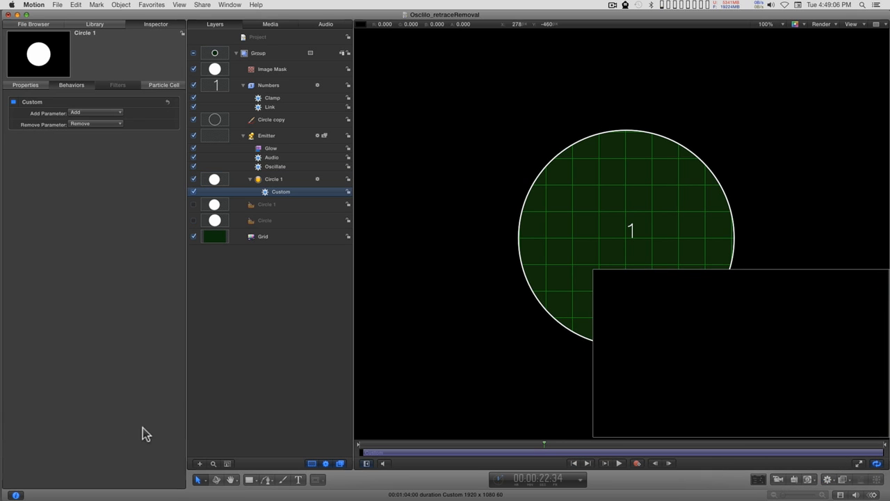
{"action": "left_click", "coordinate": [94, 111]}
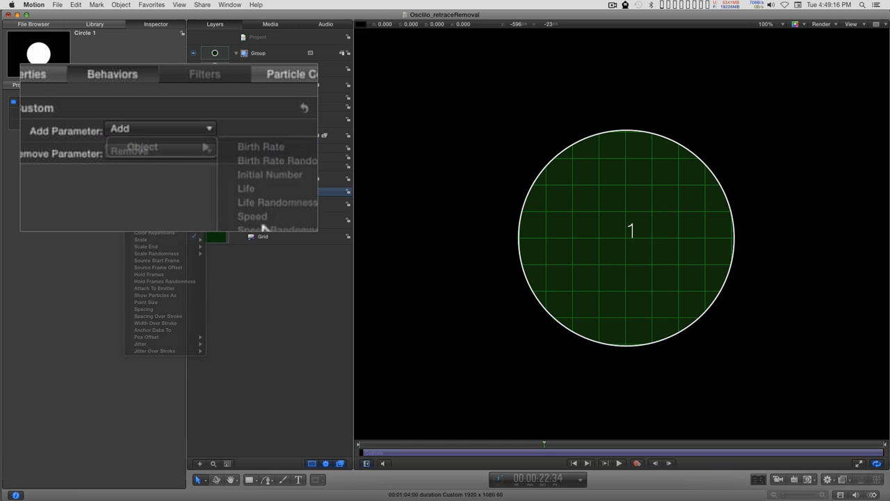
{"action": "left_click", "coordinate": [262, 146]}
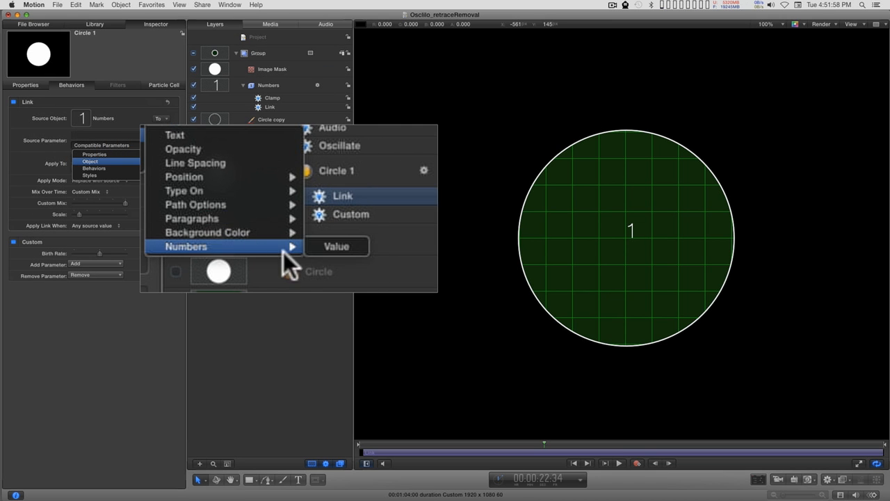
- Set the Link source to Numbers Value feeding the custom Birth Rate, and play to test
{"action": "left_click", "coordinate": [336, 246]}
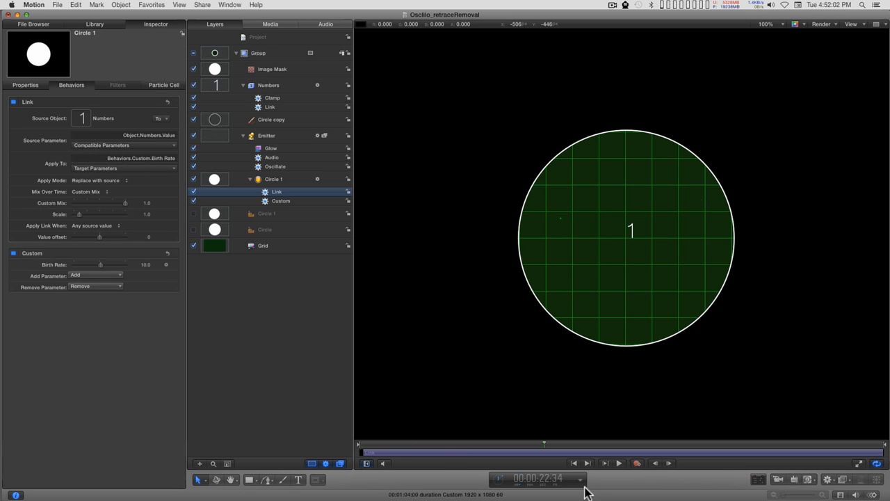
{"action": "left_click", "coordinate": [618, 462]}
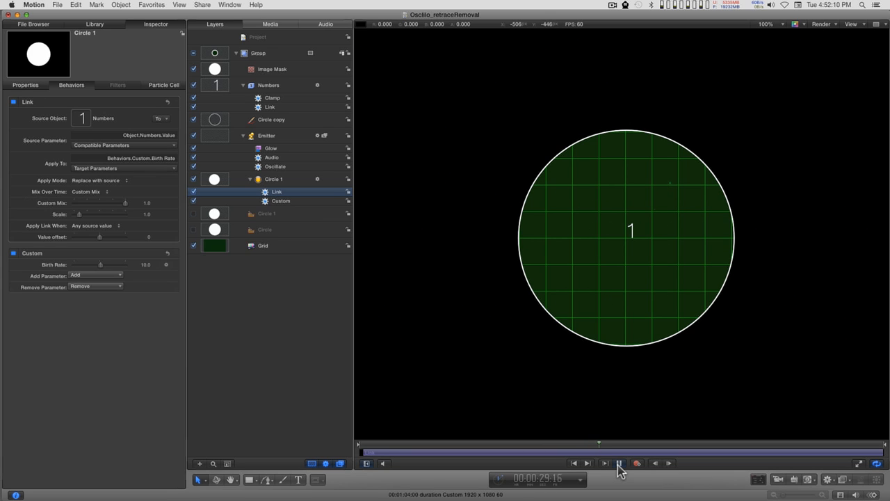
{"action": "left_click", "coordinate": [620, 462]}
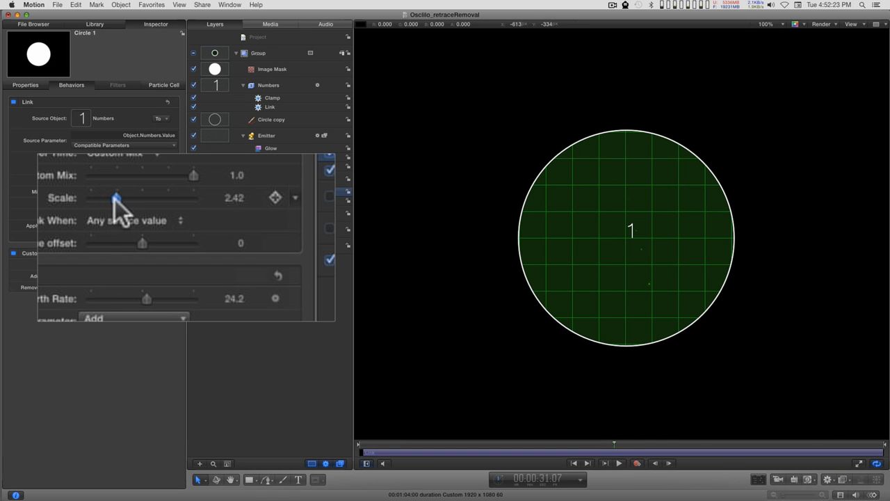
- Raise the link's Scale to about 200 and play back so the trace draws in bursts
{"action": "left_click_drag", "start_coordinate": [117, 197], "coordinate": [183, 197]}
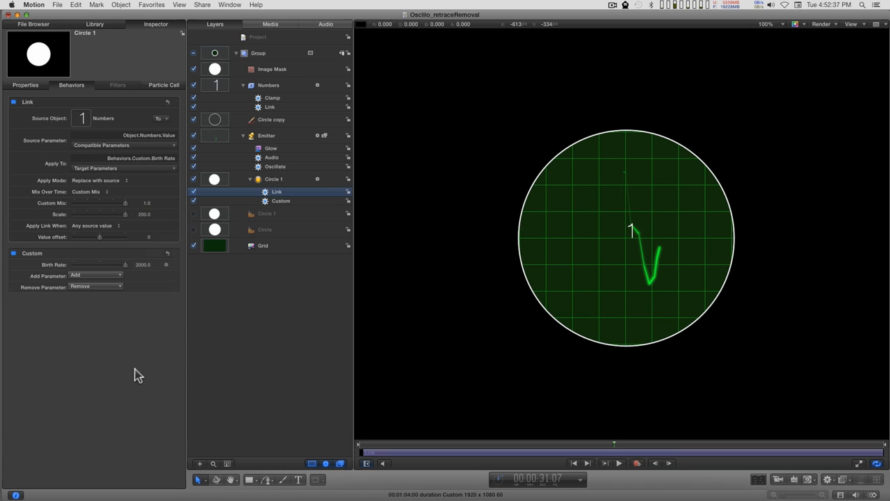
{"action": "mouse_move", "coordinate": [231, 400]}
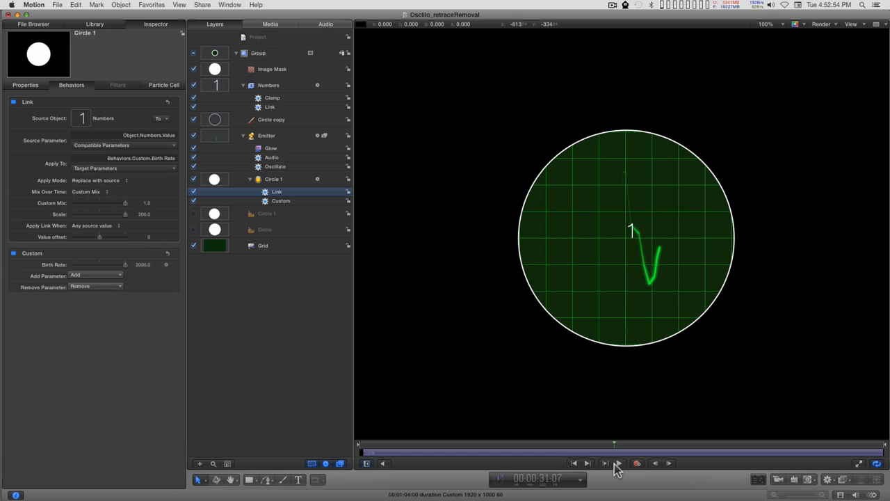
{"action": "left_click", "coordinate": [603, 462]}
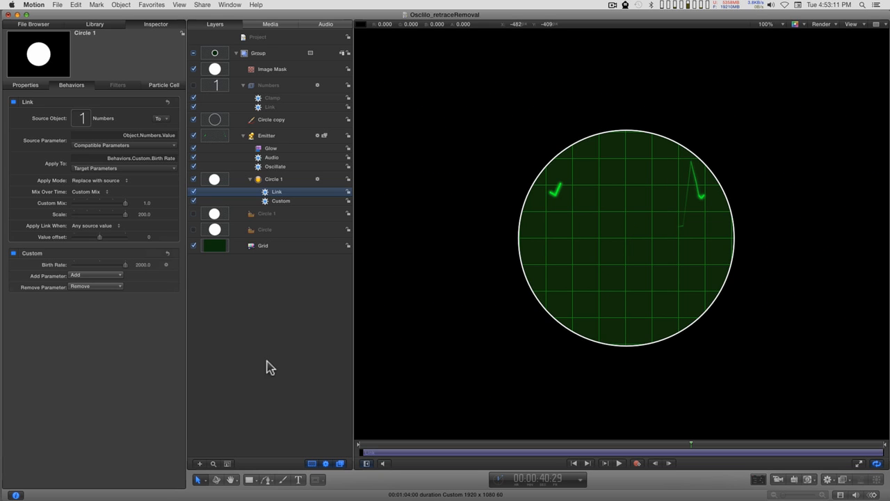
- Increase the Emitter's Oscillate Speed so the trace sweeps the scope much faster
{"action": "left_click", "coordinate": [618, 462]}
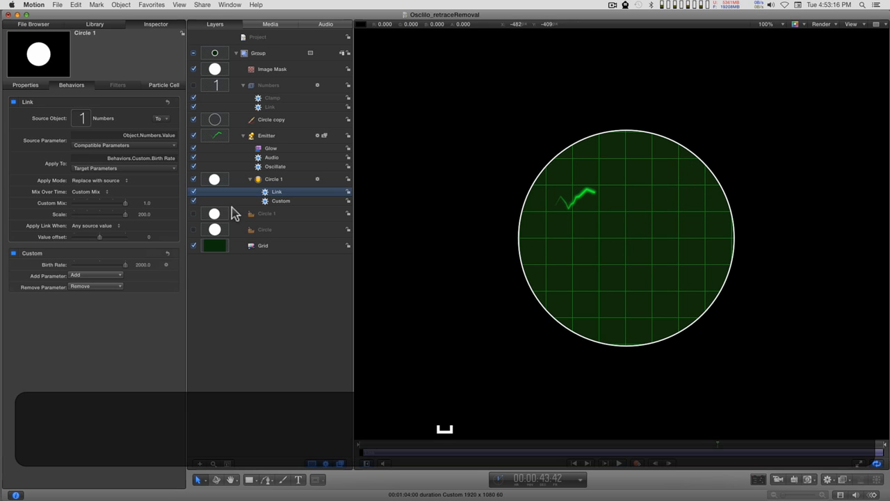
{"action": "left_click", "coordinate": [275, 167]}
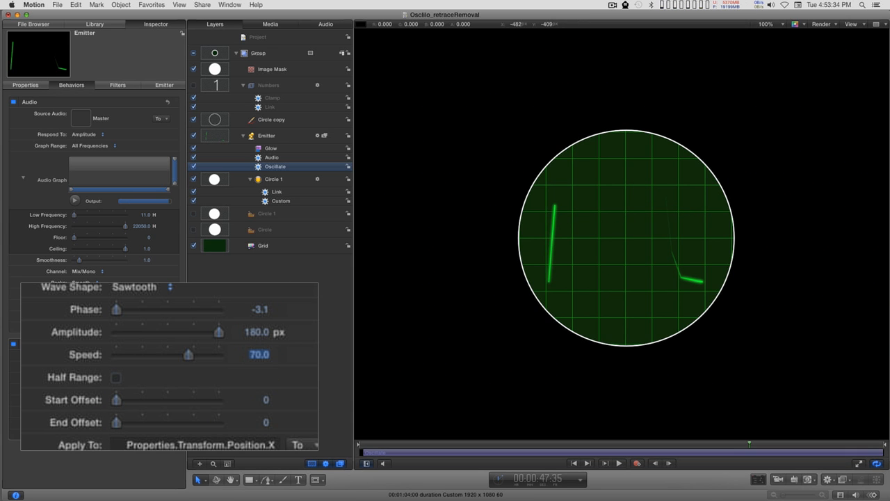
{"action": "left_click_drag", "start_coordinate": [192, 355], "coordinate": [220, 355]}
{"action": "type", "text": "140"}
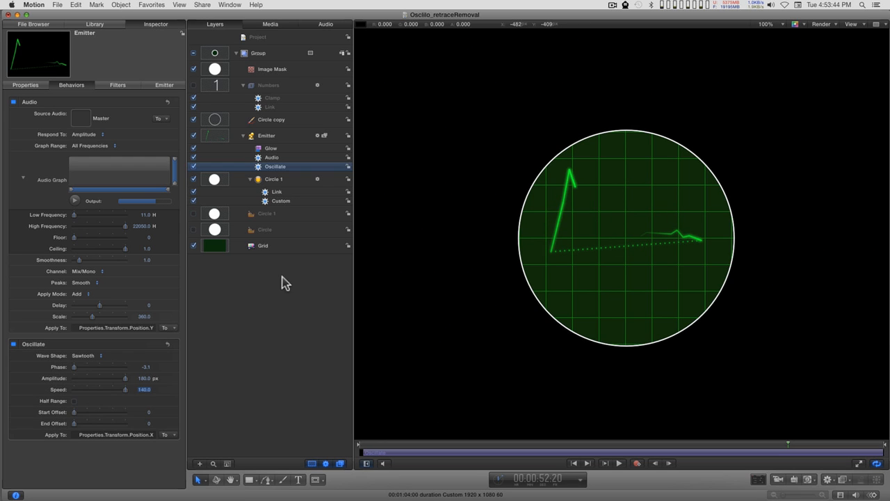
{"action": "mouse_move", "coordinate": [272, 94]}
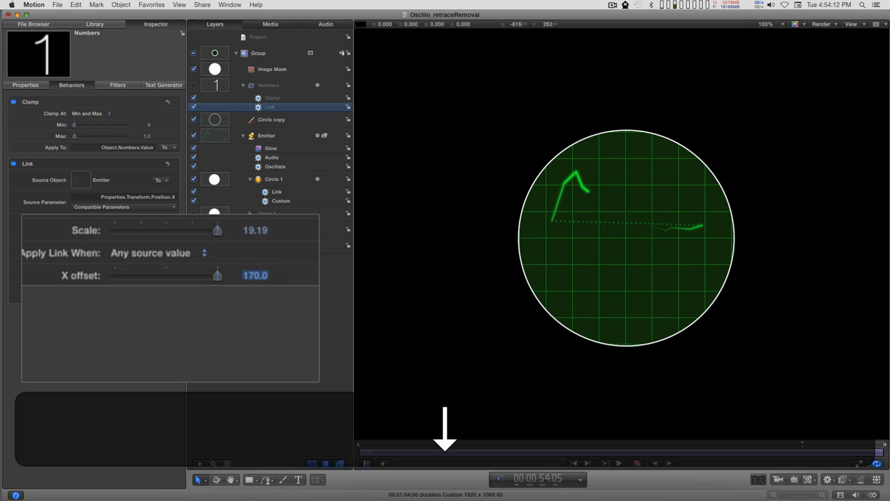
- Set the Numbers link's X offset to 170 and play back a clean trace without the retrace line
{"action": "left_click", "coordinate": [617, 462]}
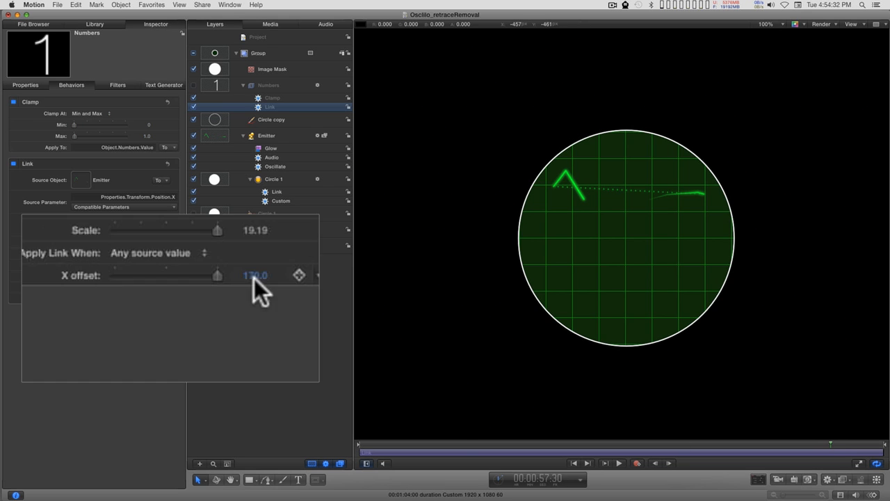
{"action": "left_click", "coordinate": [254, 276]}
{"action": "type", "text": "166"}
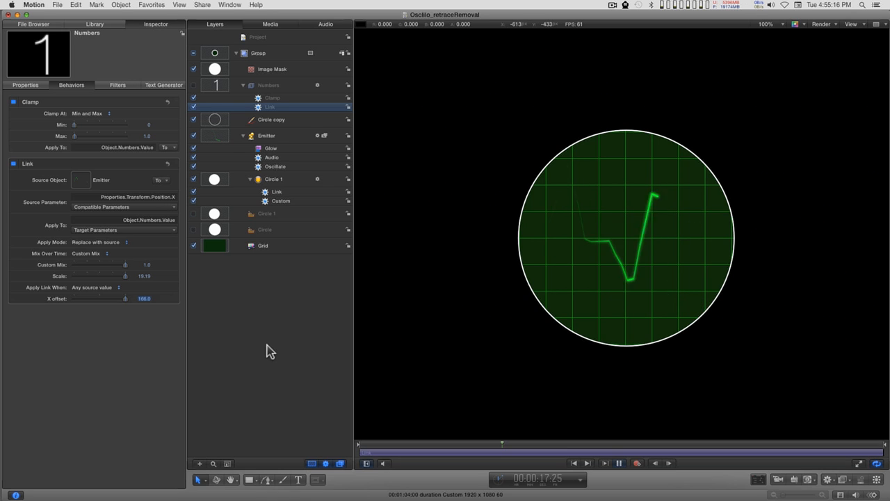
{"action": "left_click", "coordinate": [602, 462]}
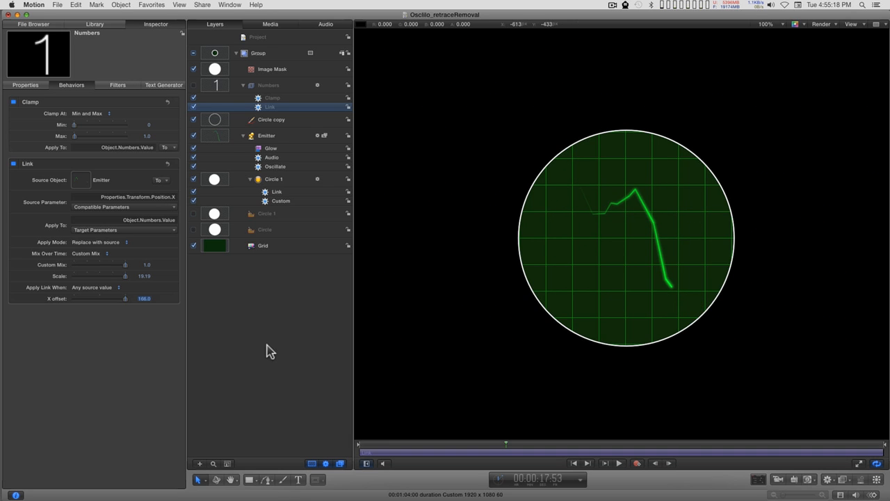